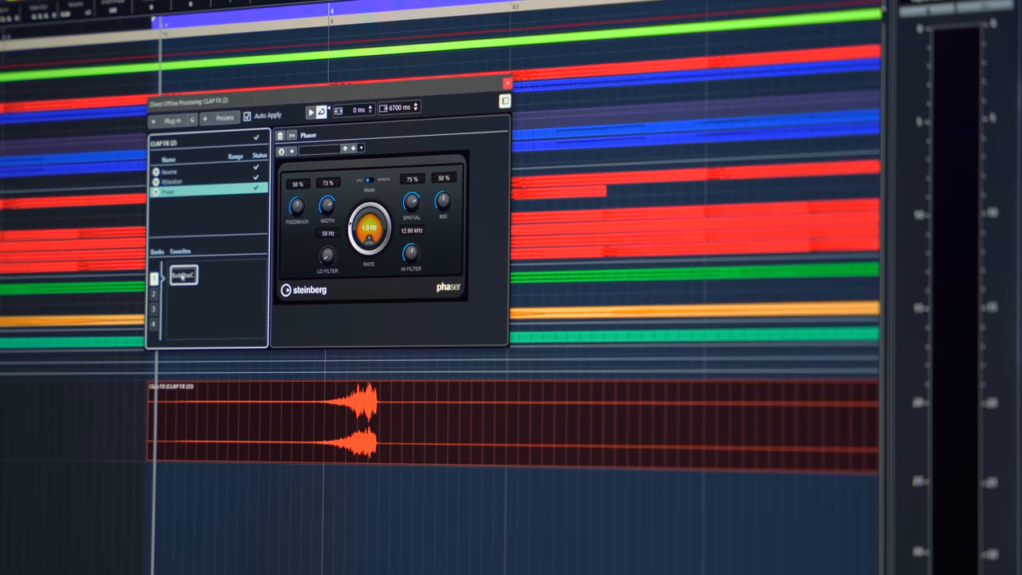
# Select the REVerence entry in the offline process chain to show its reverb settings for editing.
pyautogui.click(170, 183)
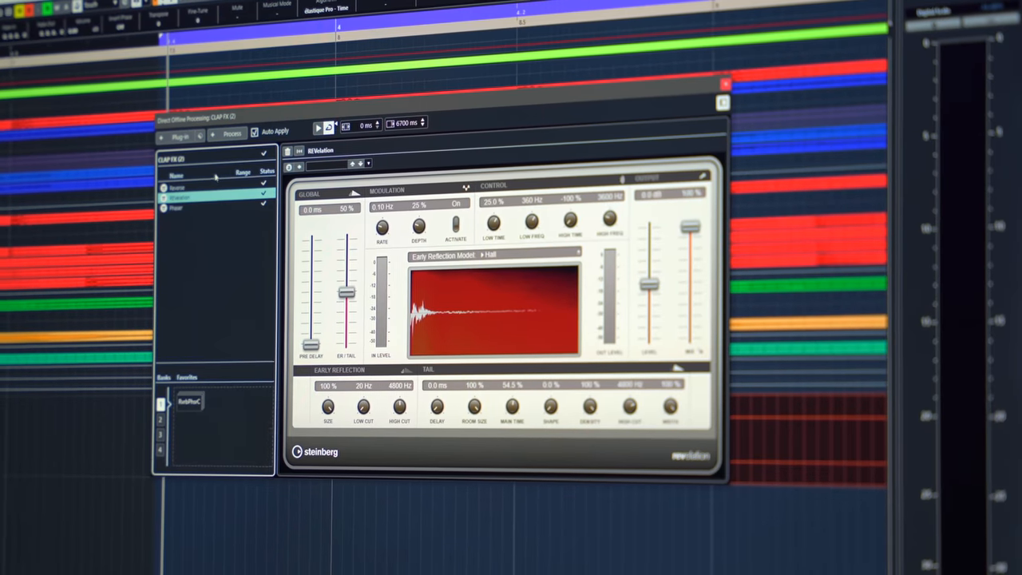